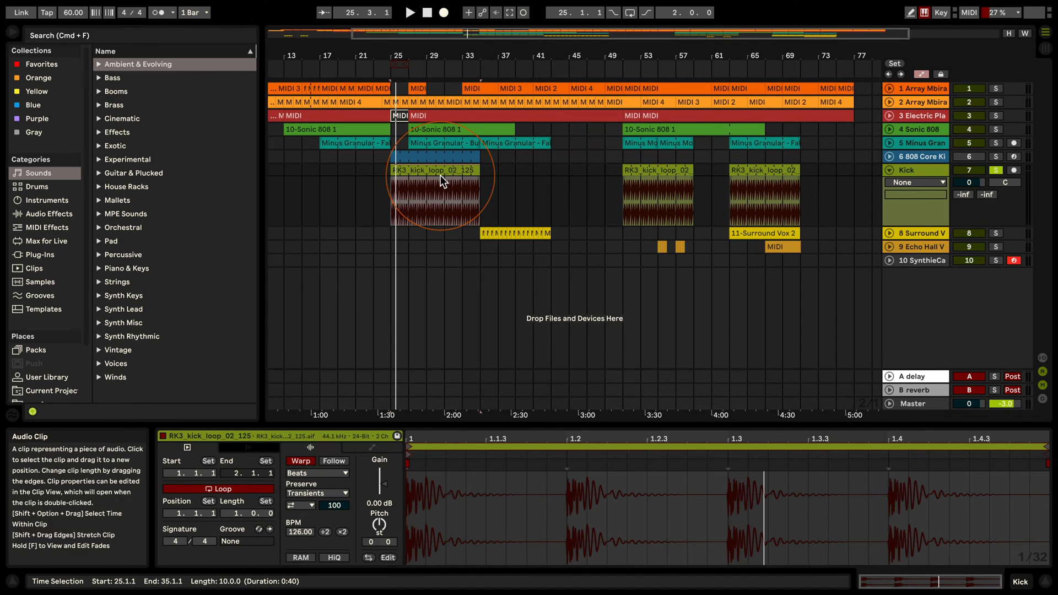
Step: Select the RK3_kick_loop_02_125 kick loop clip to show it in Clip View
click(436, 170)
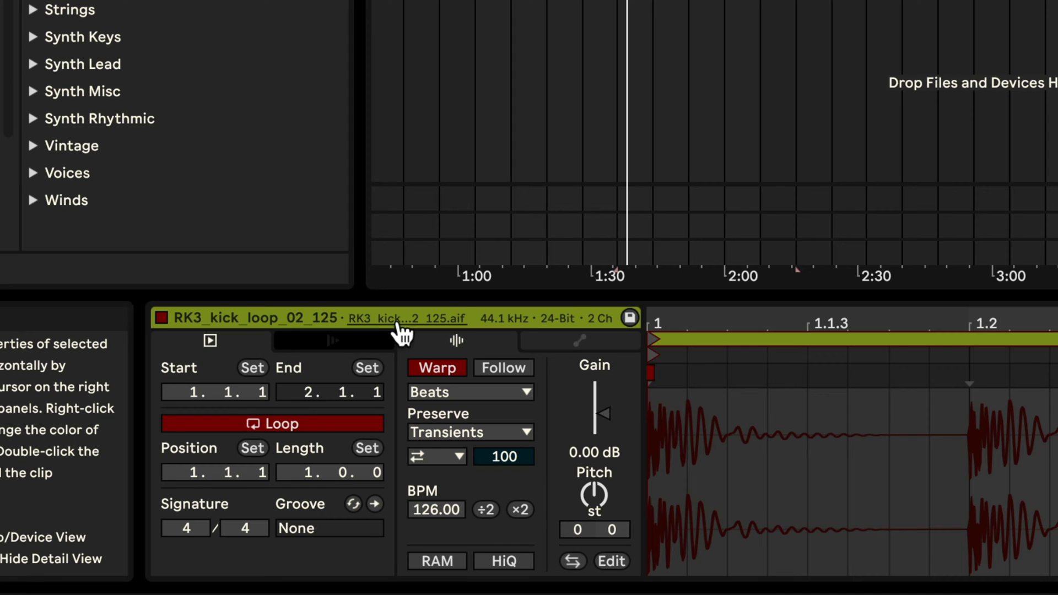
mouse_move(405, 328)
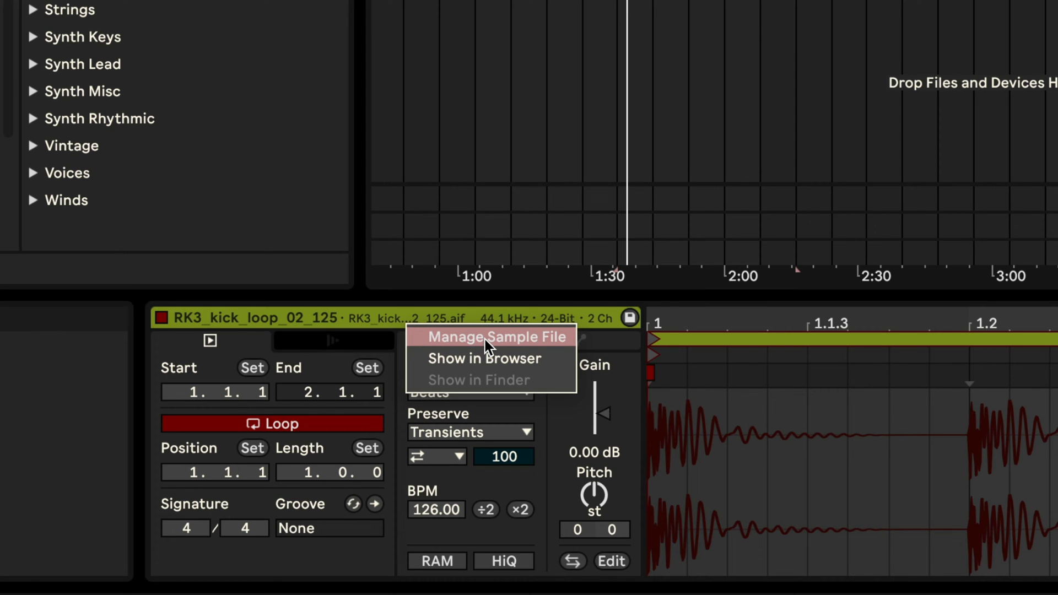
Step: Choose Manage Sample File for the kick loop sample
click(496, 337)
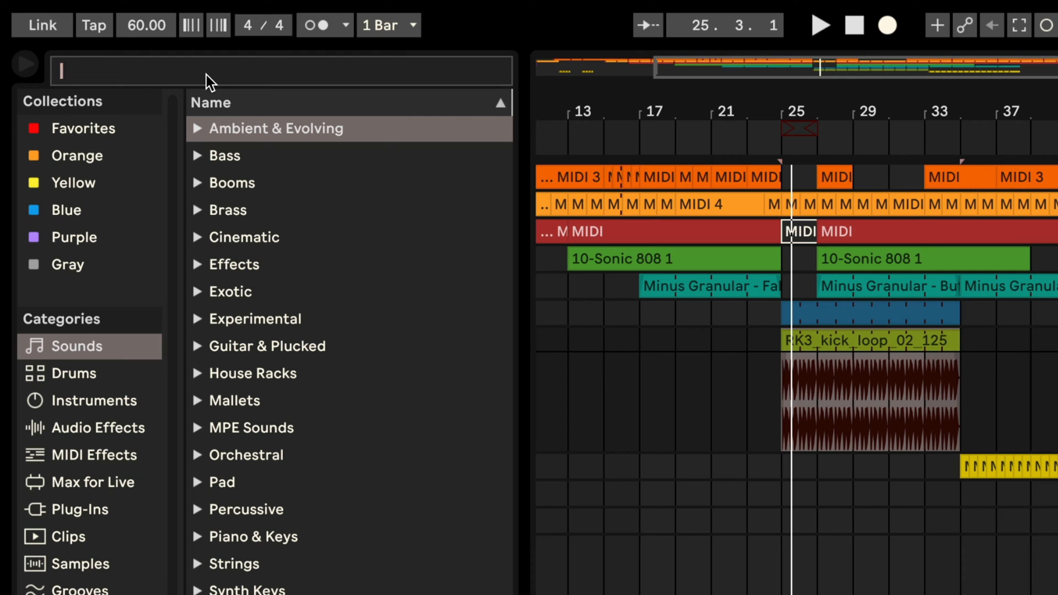
Step: Search 'kick loop' in Samples and pick Kick Loop RK 6 128bpm.aif
text(kick)
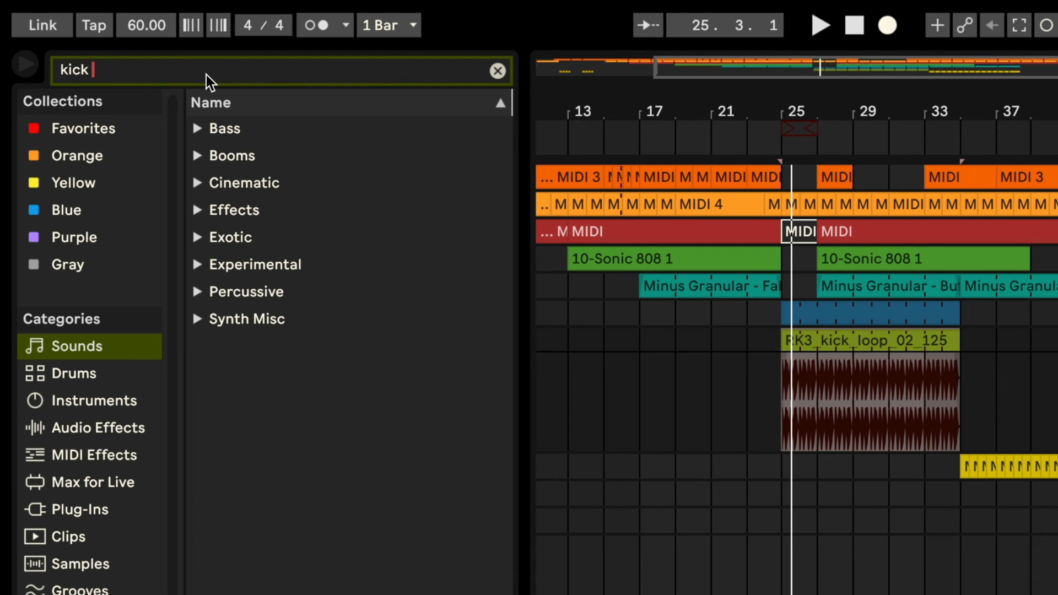
text(loop)
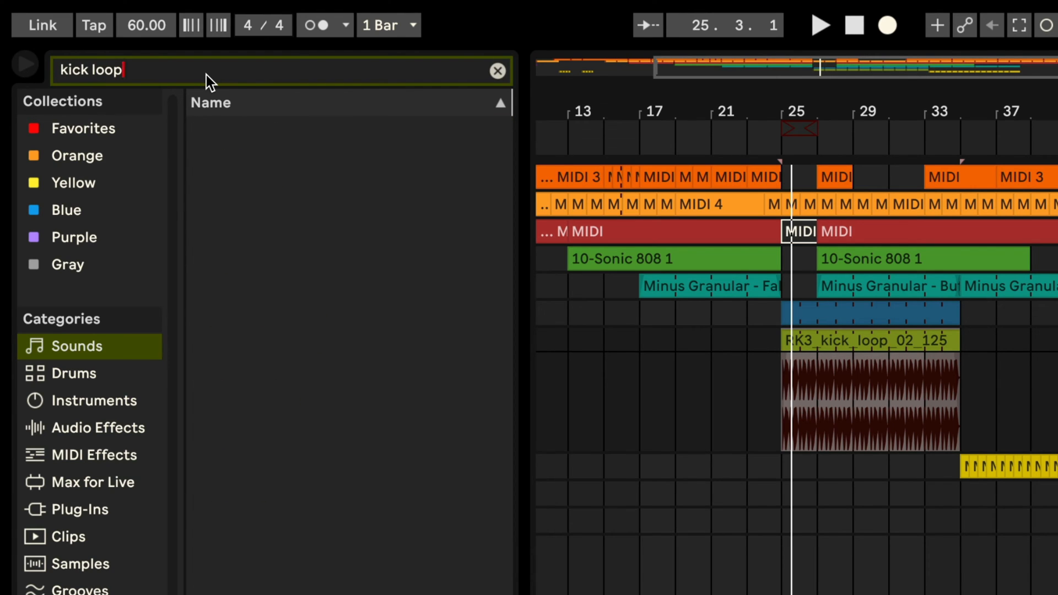
mouse_move(99, 220)
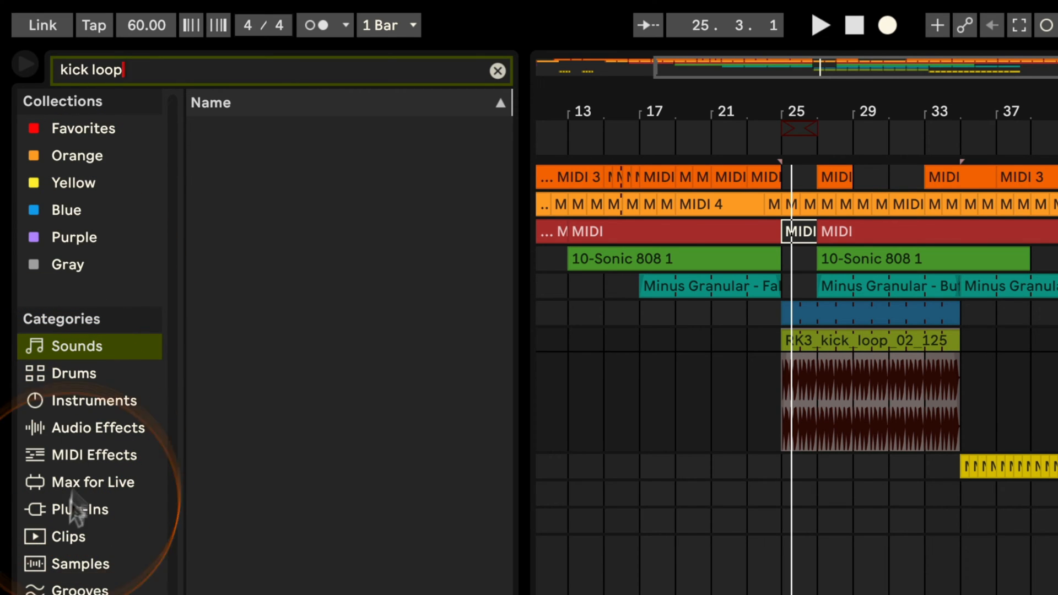
click(81, 564)
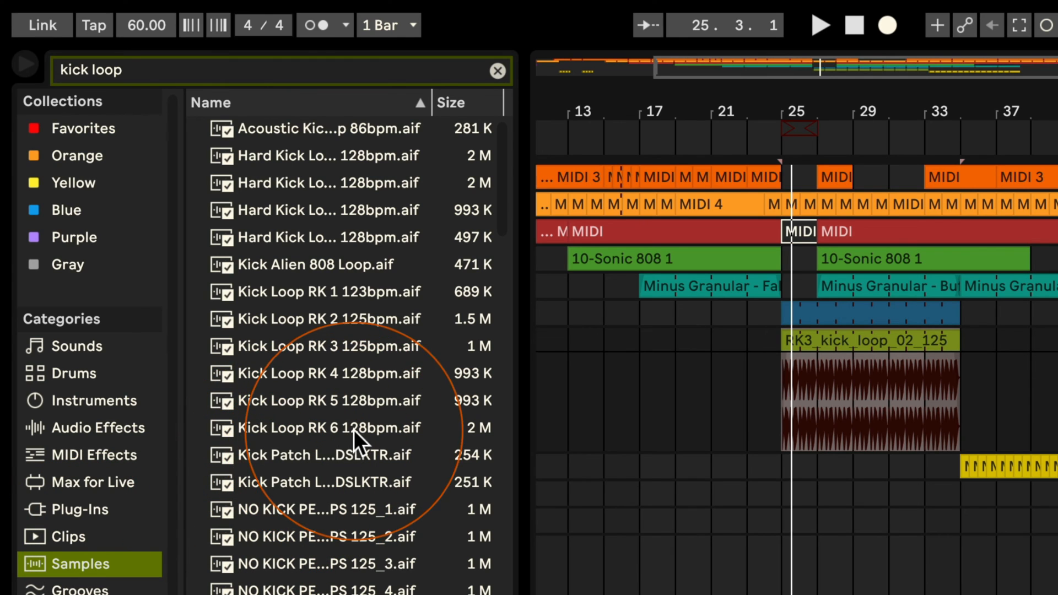
click(328, 428)
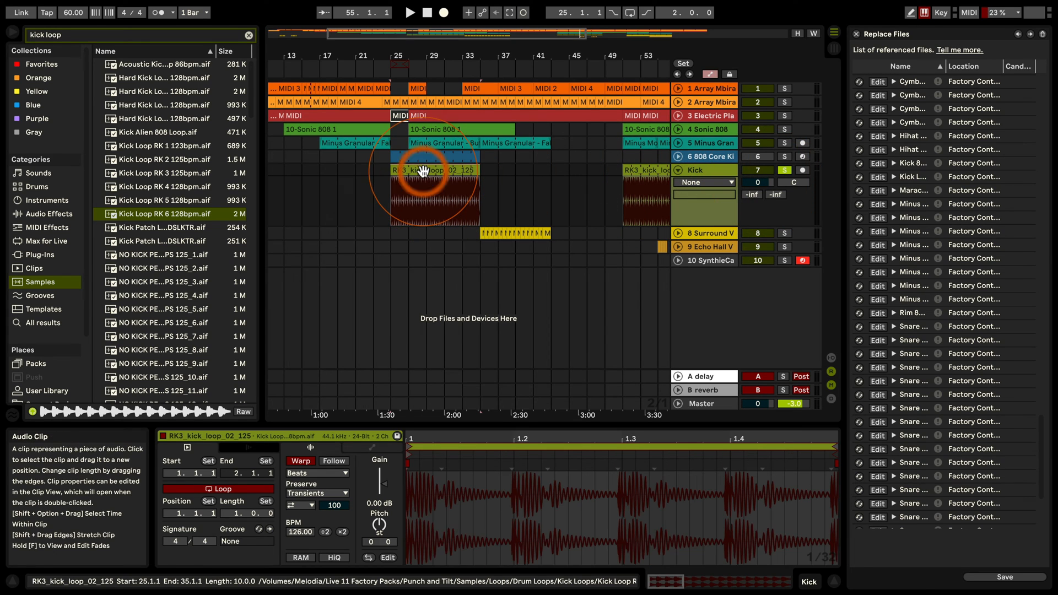
Step: Check the kick loop clip now using Kick Loop RK 6 during playback
click(412, 12)
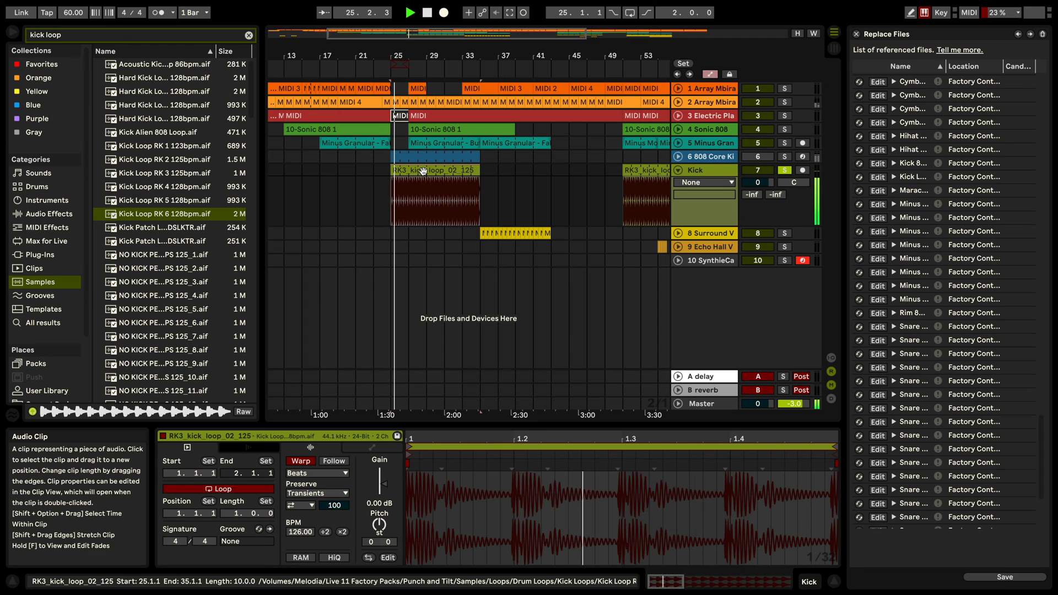